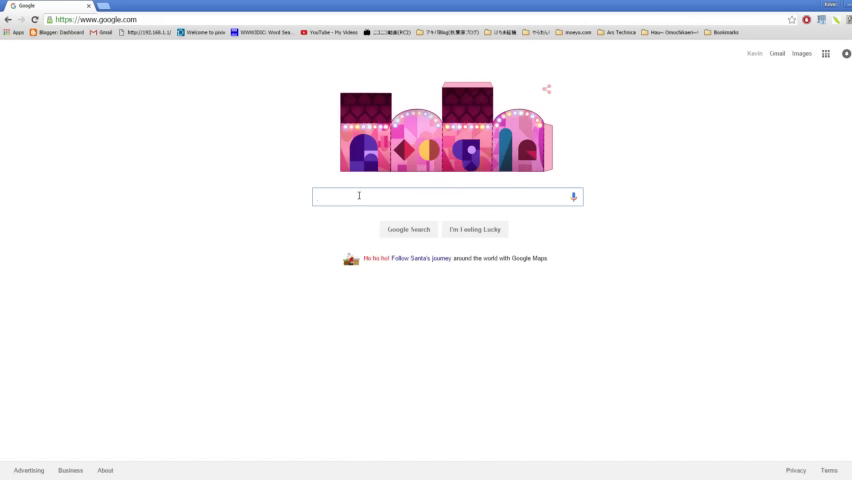
mouse_move(355, 197)
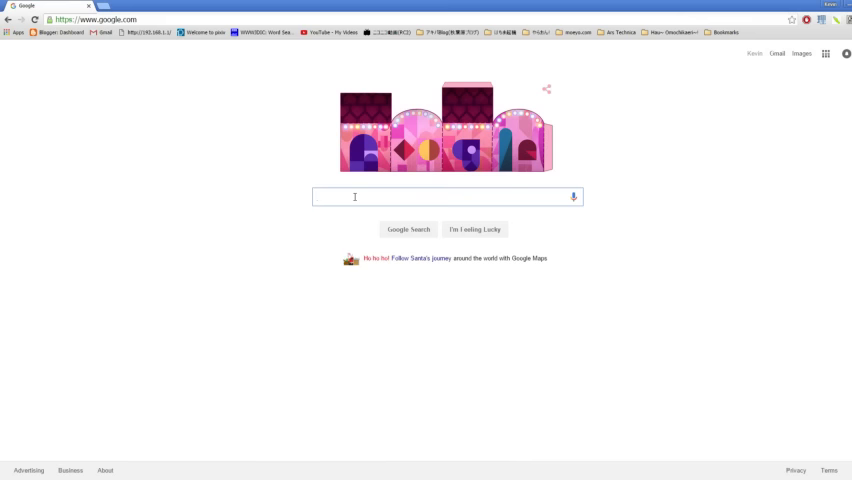
Step: Search Google for 'tweetdeck', open the TweetDeck site and log in
type("twee")
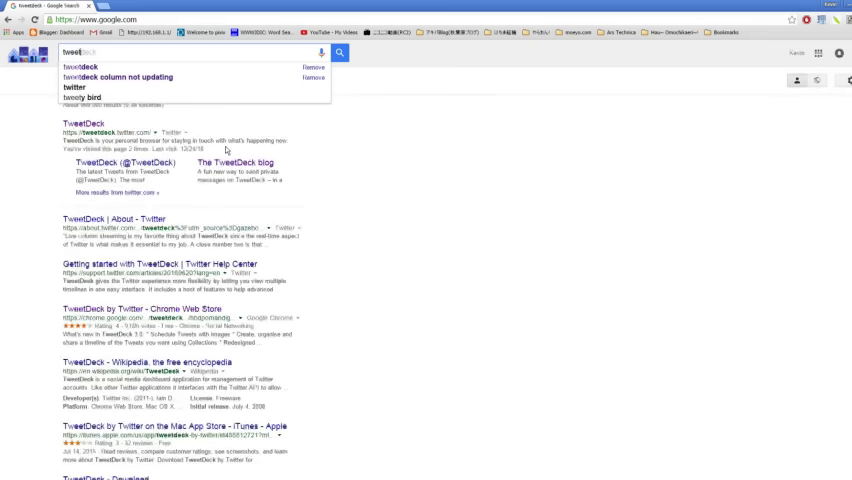
type("tweetdeck")
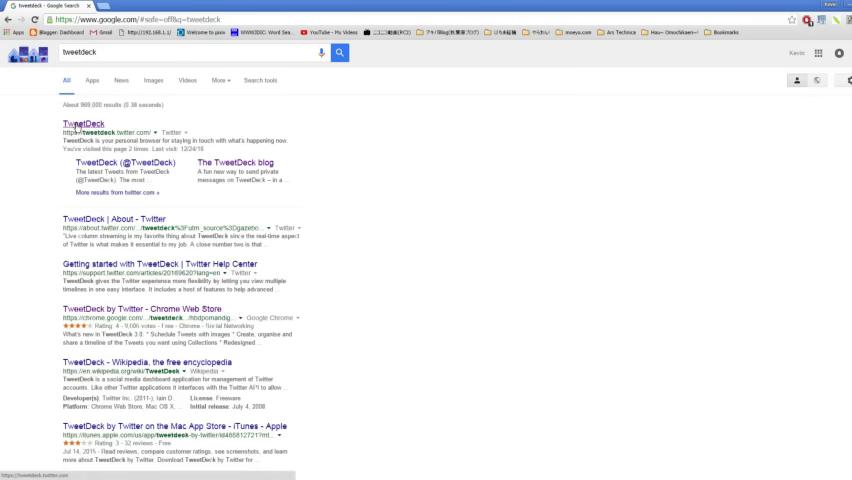
left_click(78, 124)
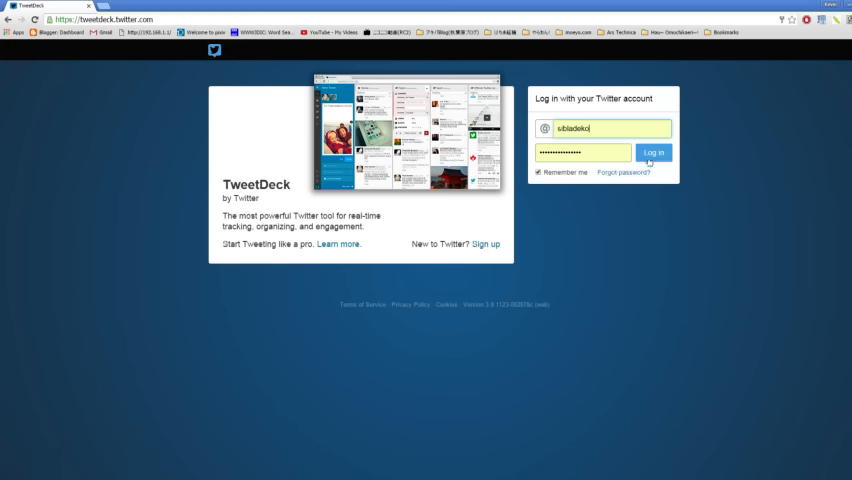
left_click(642, 152)
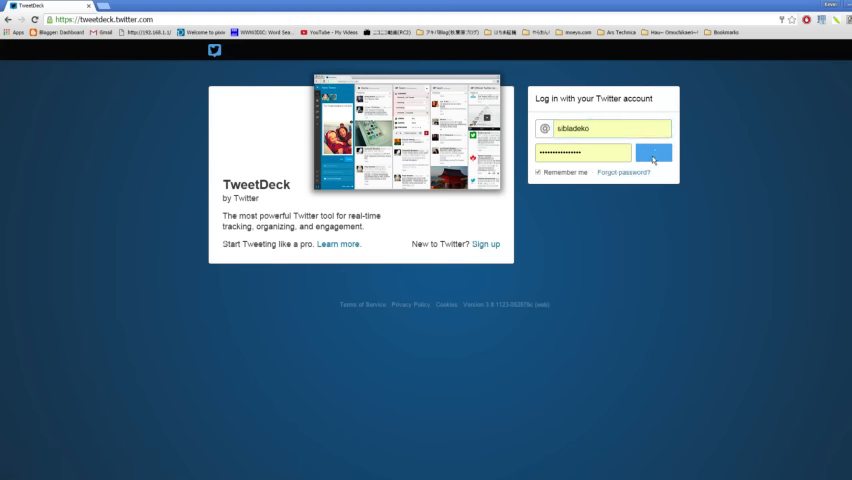
left_click(657, 153)
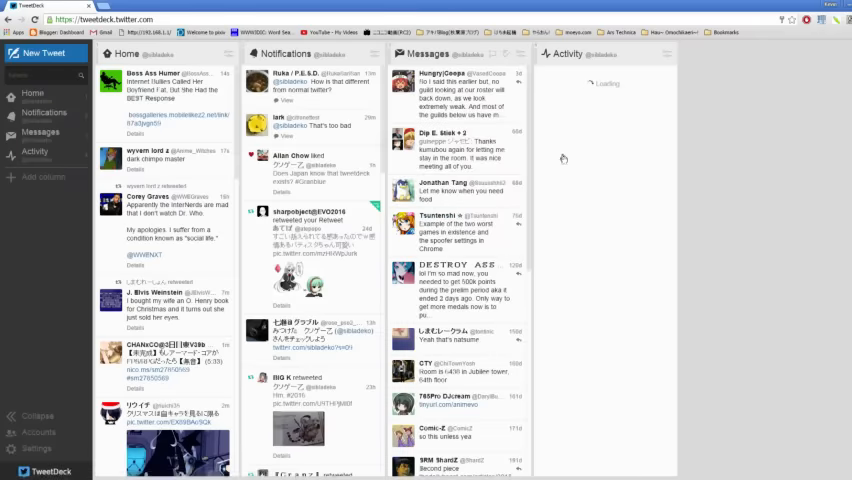
Step: Remove the remaining columns, including Notifications, leaving the deck empty
left_click(669, 52)
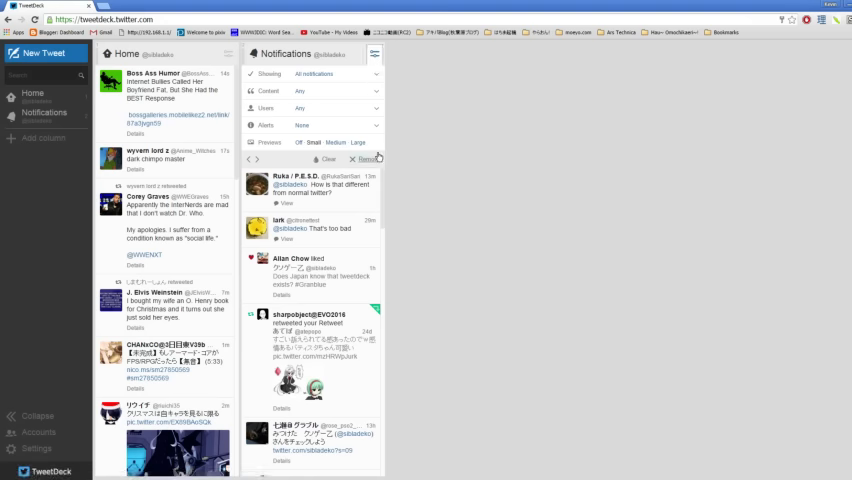
left_click(374, 158)
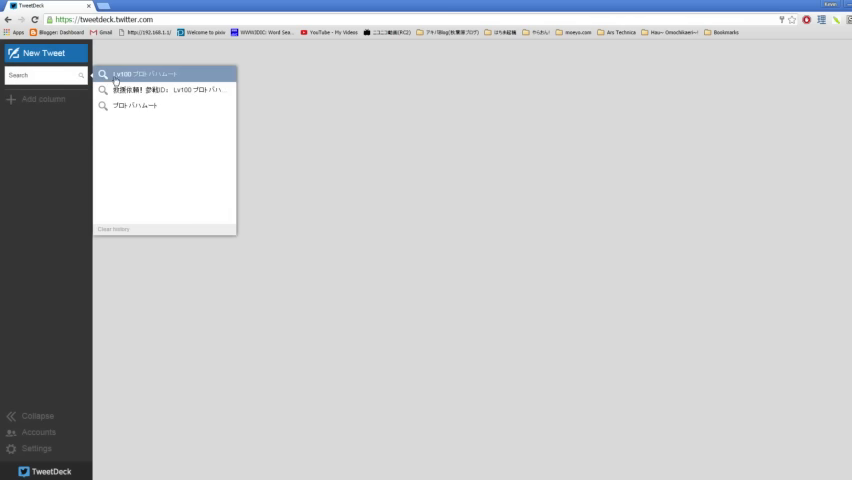
Step: Add the recent 'Lv100 プロトバハムート' search as a new column
left_click(165, 73)
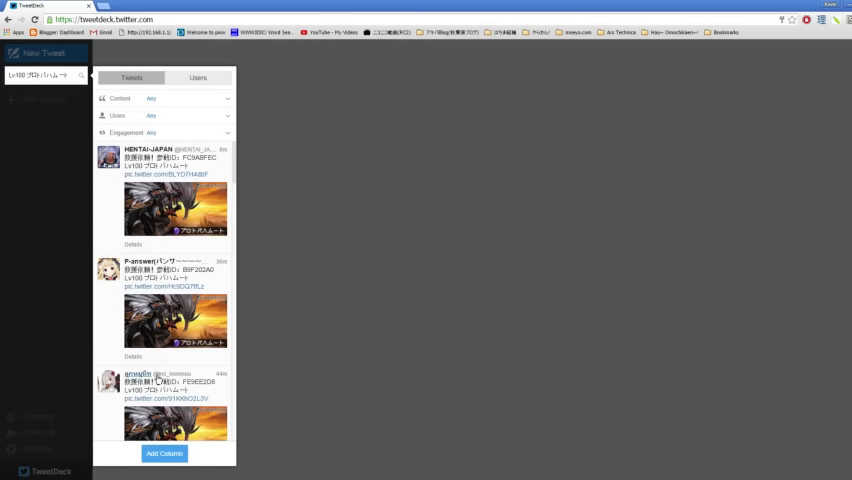
left_click(163, 453)
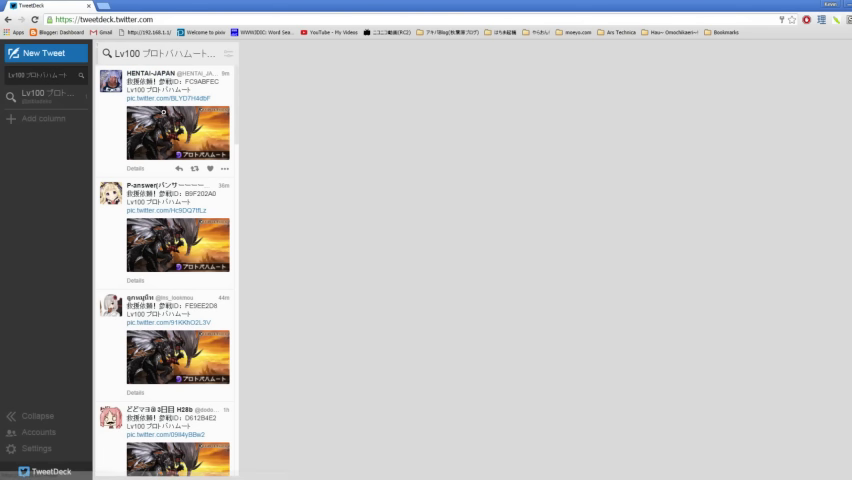
scroll("down", 3)
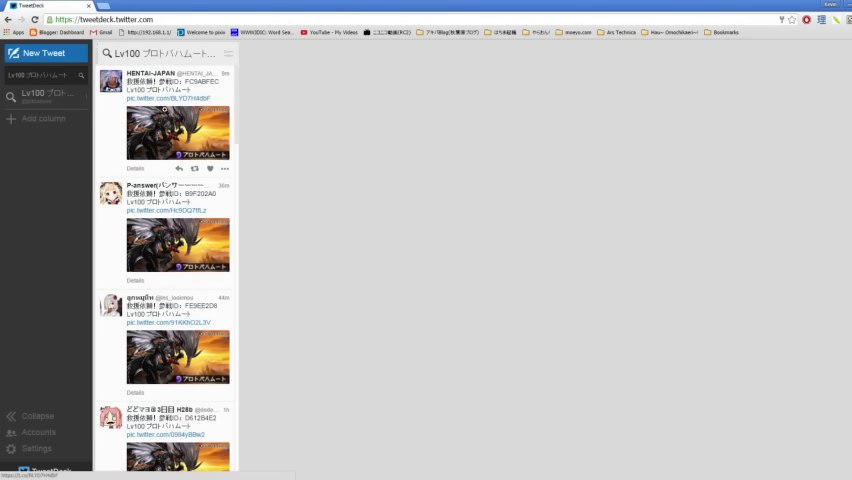
scroll("down", 3)
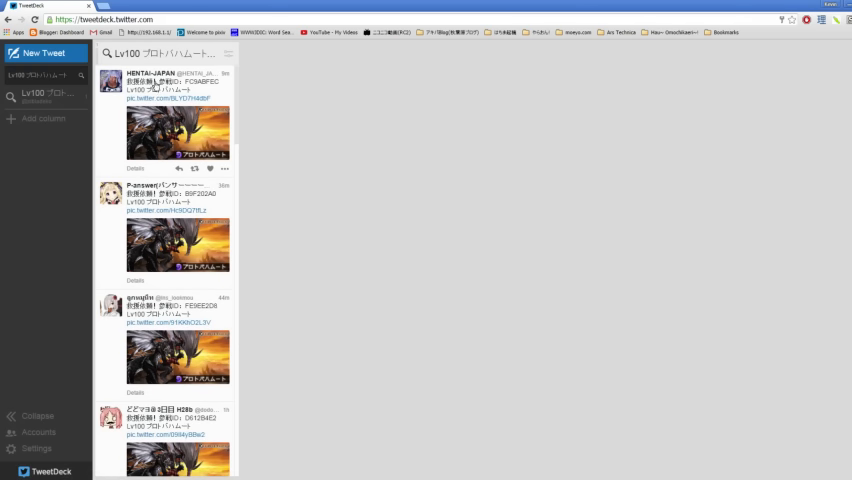
scroll("down", 3)
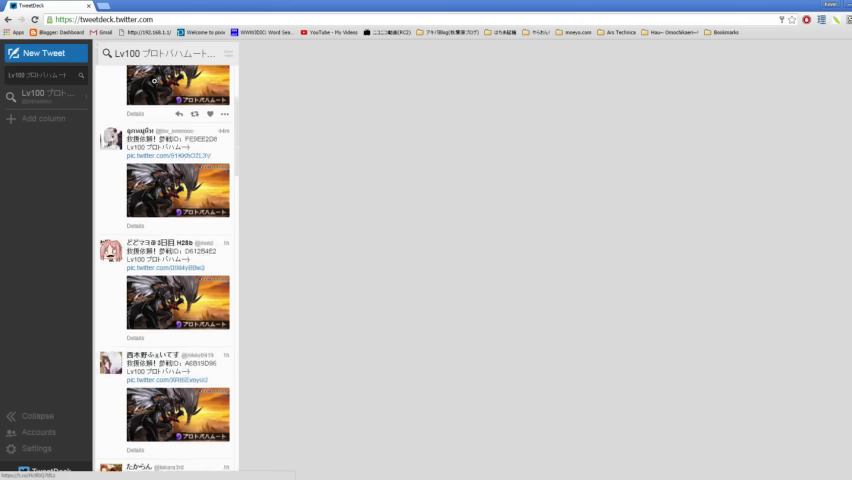